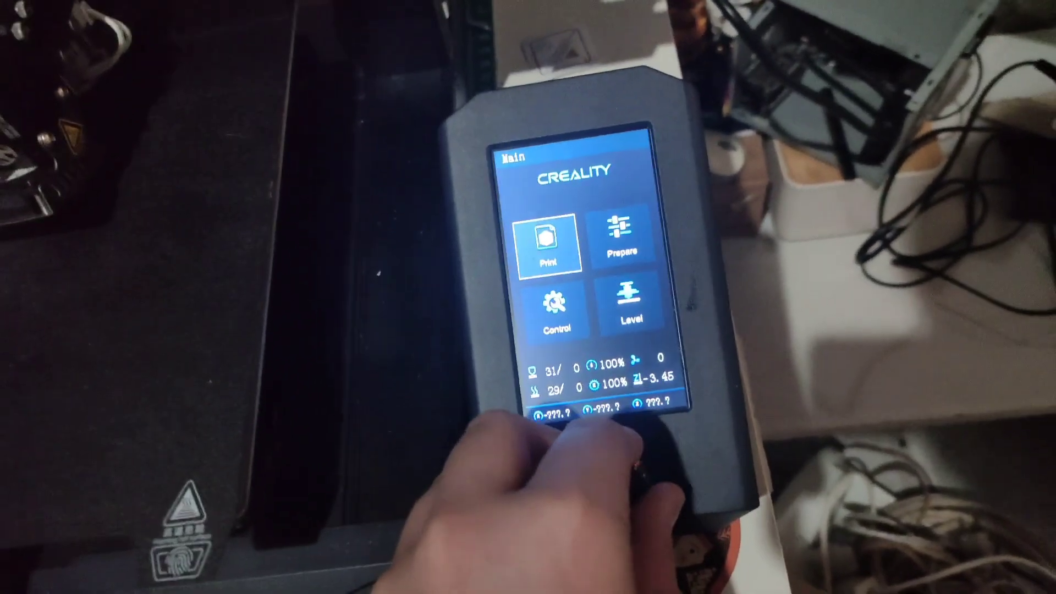
Select Prepare on the main menu and enter its move, home and preheat options.
left_click(655, 323)
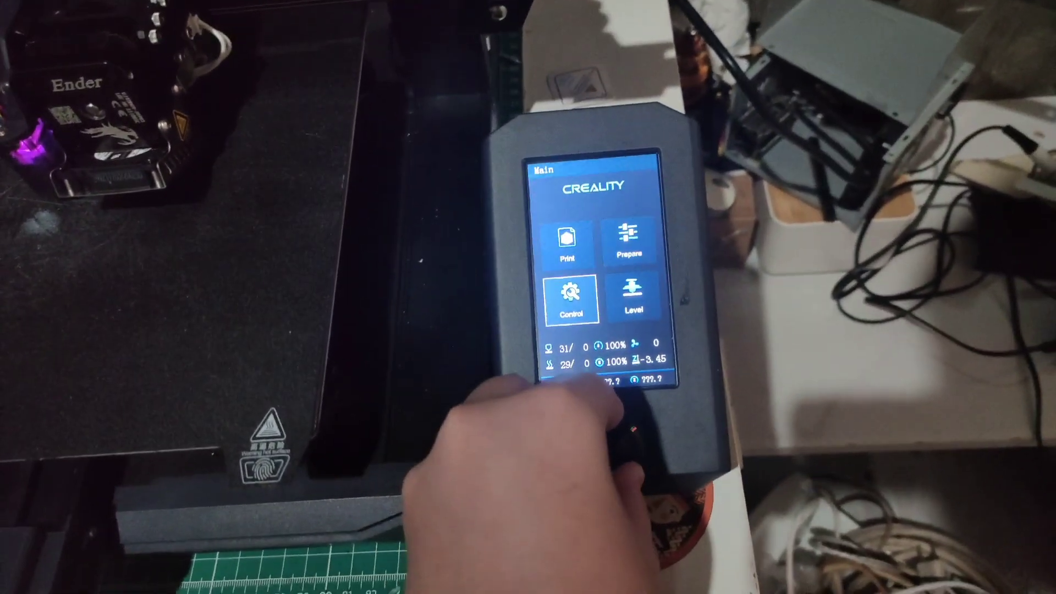
left_click(631, 297)
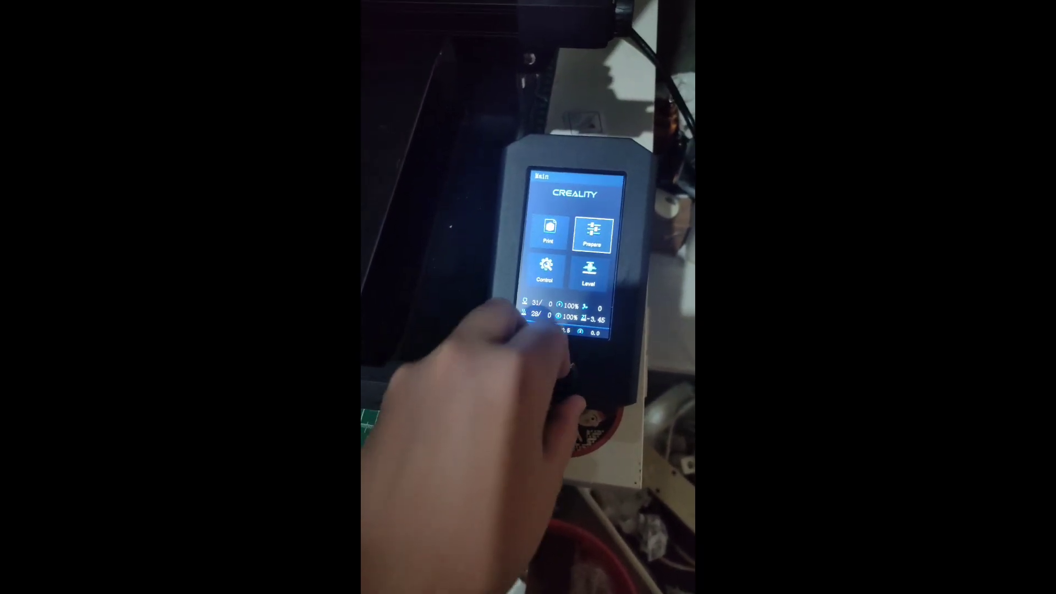
left_click(592, 234)
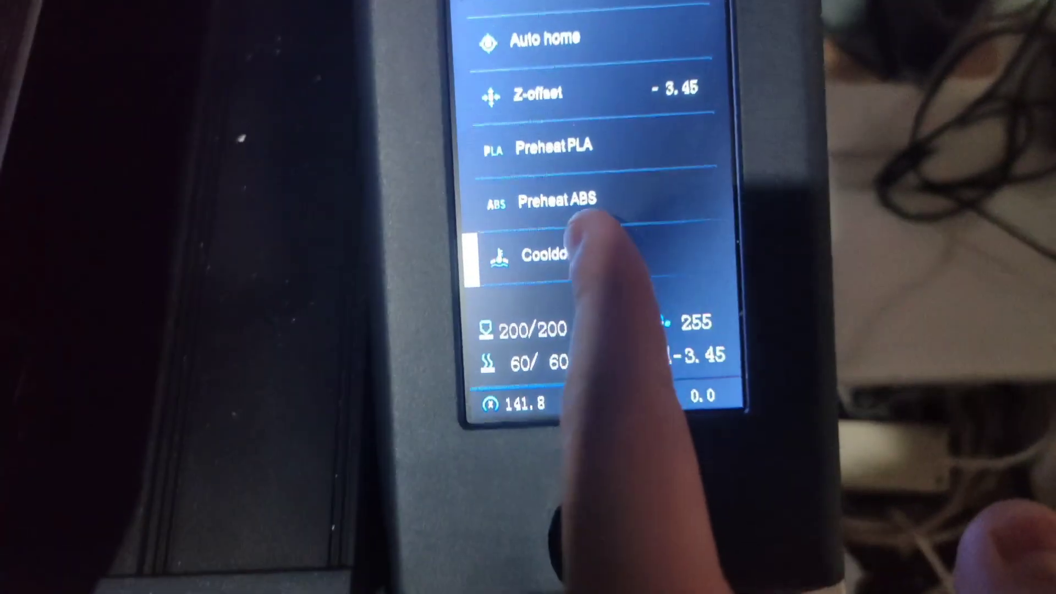
Preheat PLA, bringing the nozzle to 200 and the bed to 60 degrees.
left_click(552, 256)
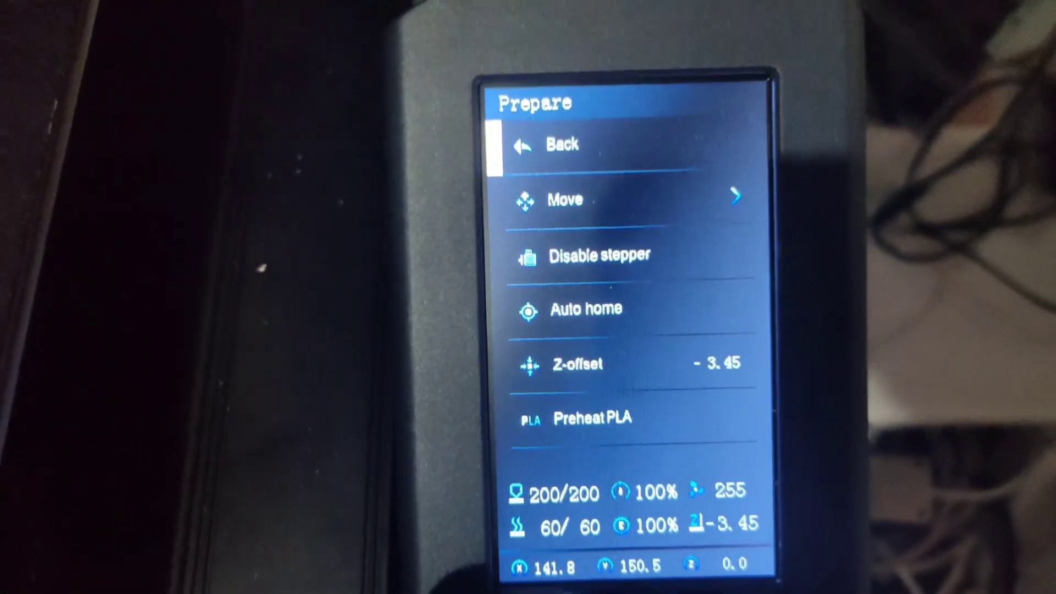
Open Print and choose the model's gcode file from the SD card.
left_click(553, 145)
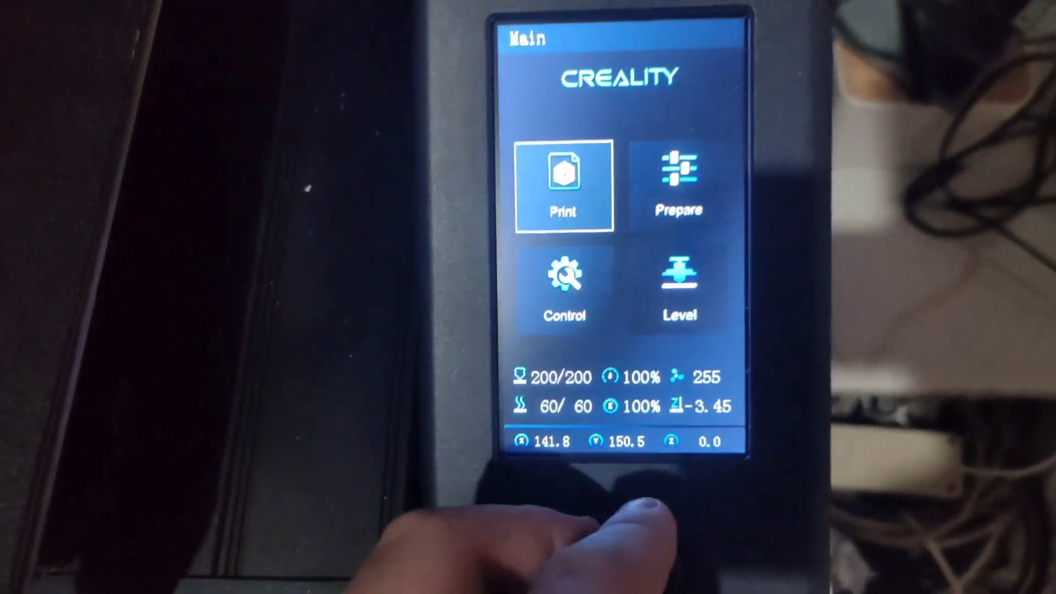
left_click(564, 186)
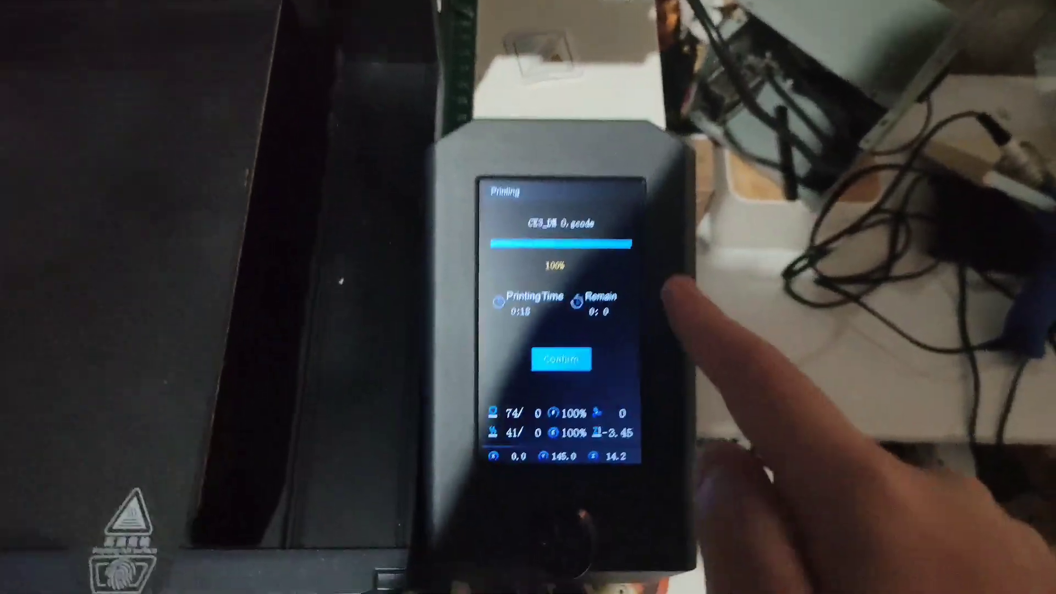
Confirm the completed print to return to the Main screen.
left_click(630, 376)
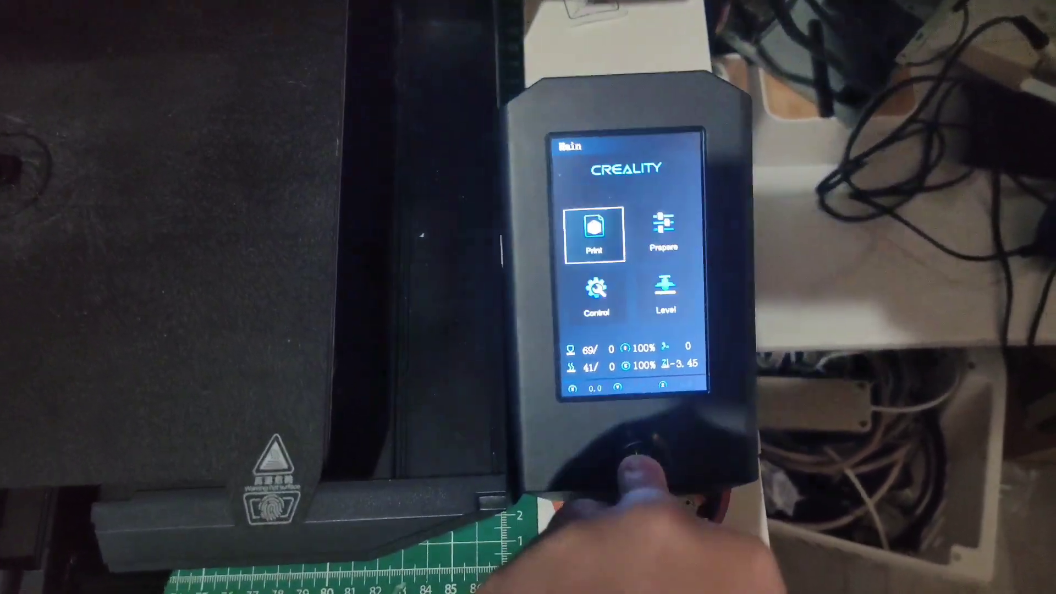
Open Prepare from the main screen to reach the preheat and cooldown options.
left_click(663, 229)
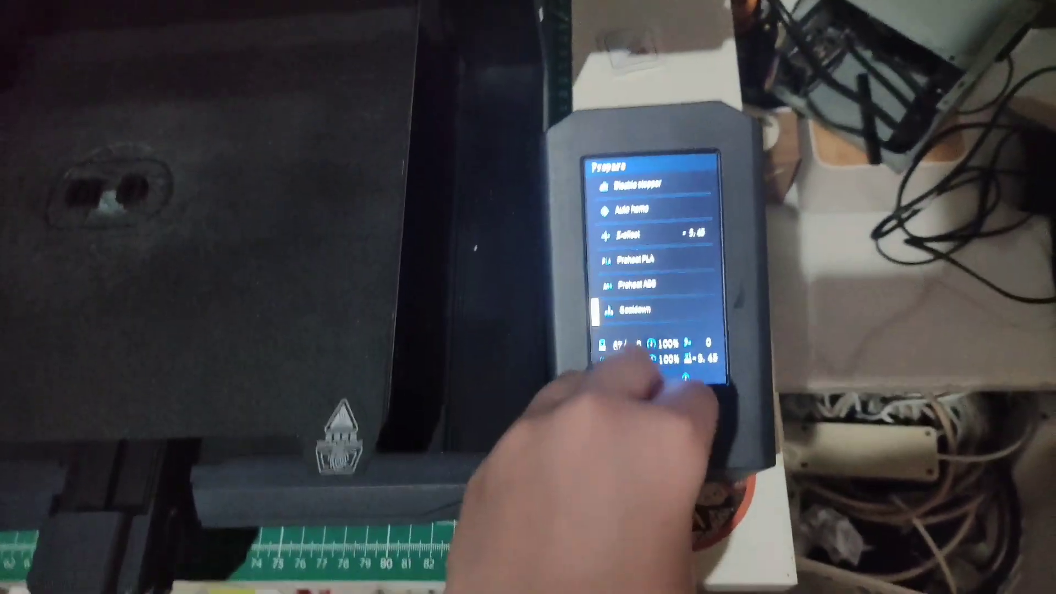